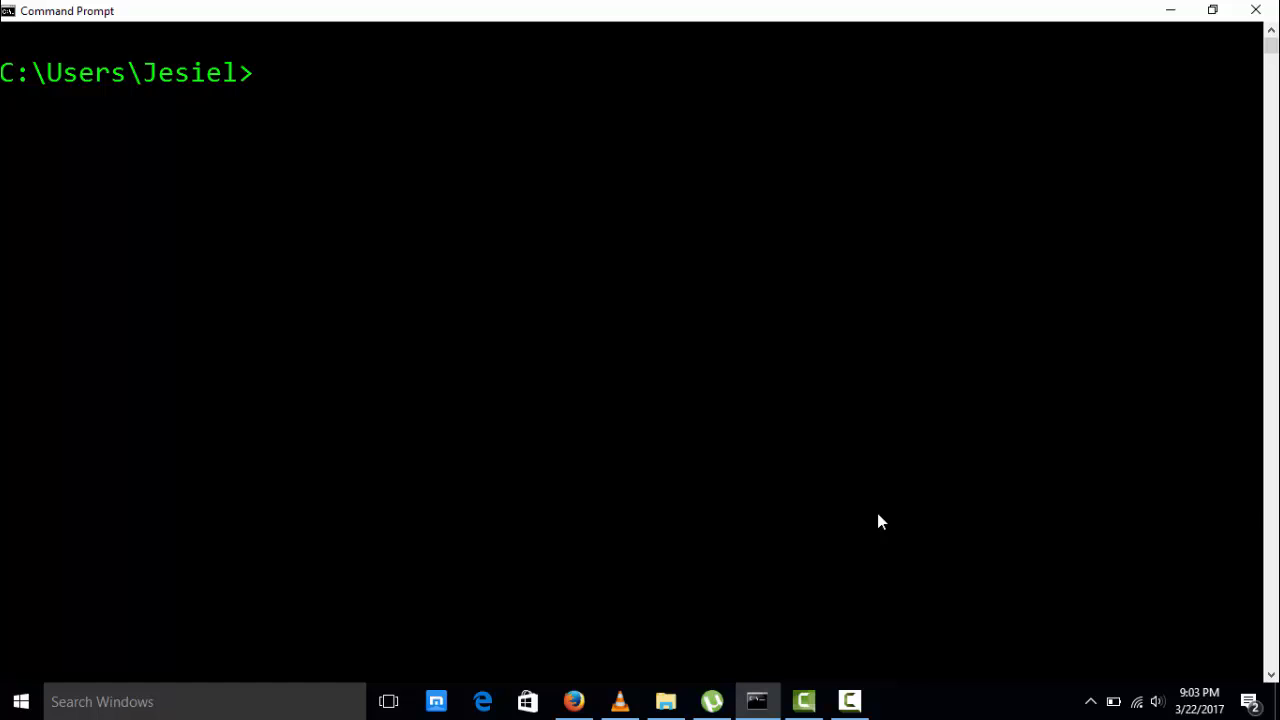
Launch the Julia REPL by entering julia at the Command Prompt
text(julia)
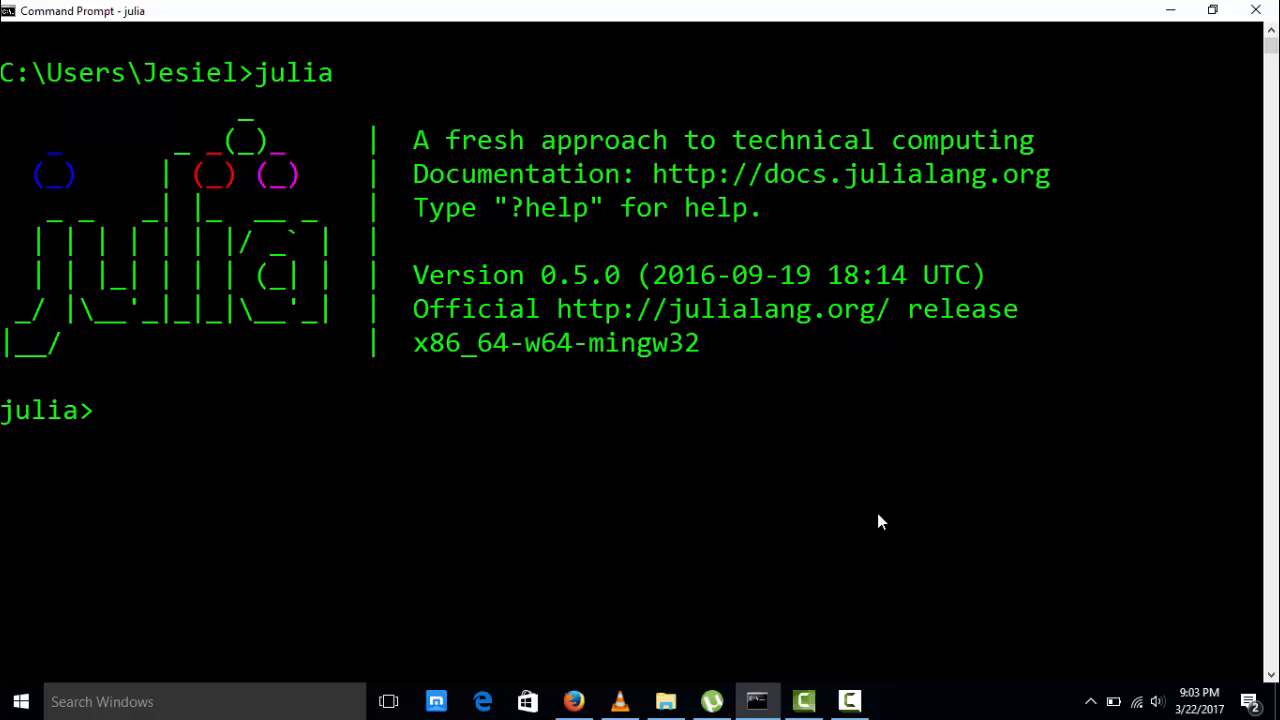
Assign first_string = "hello world" and _2nd_string a triple-quoted multi-line literal with several quotes
text(first_st)
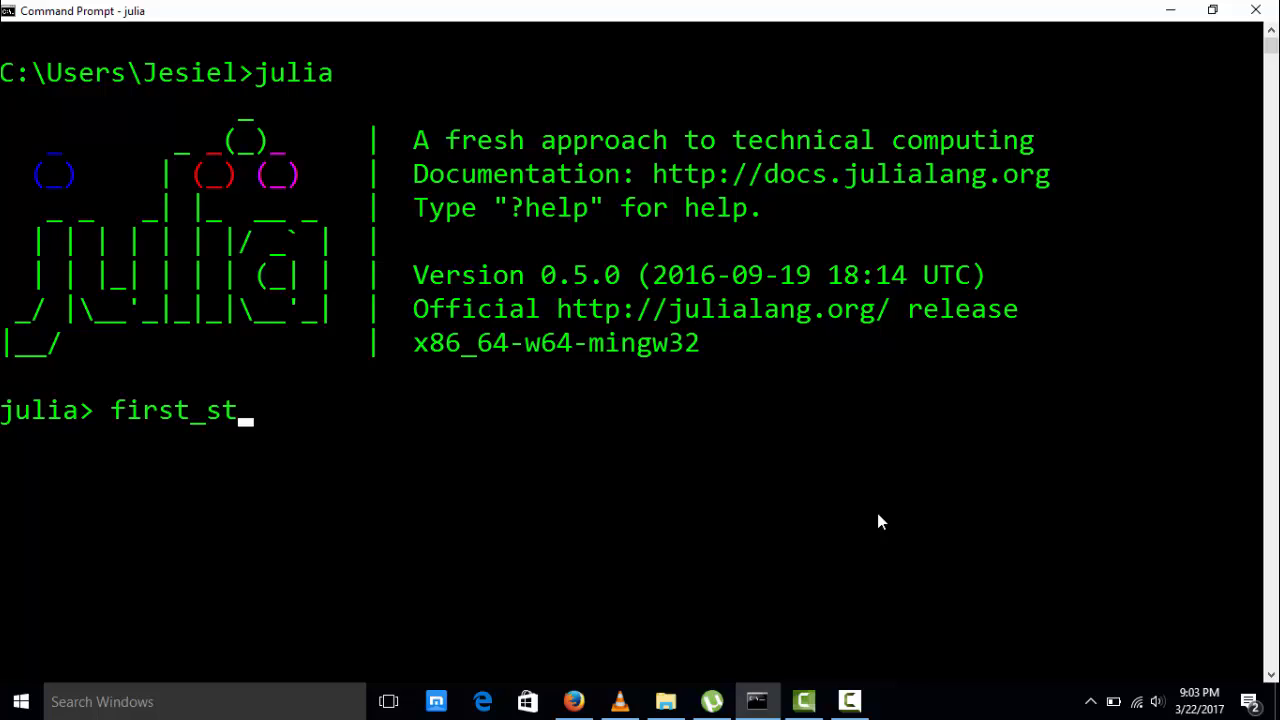
text(ring = " hello world)
text(_2nd_string = ")
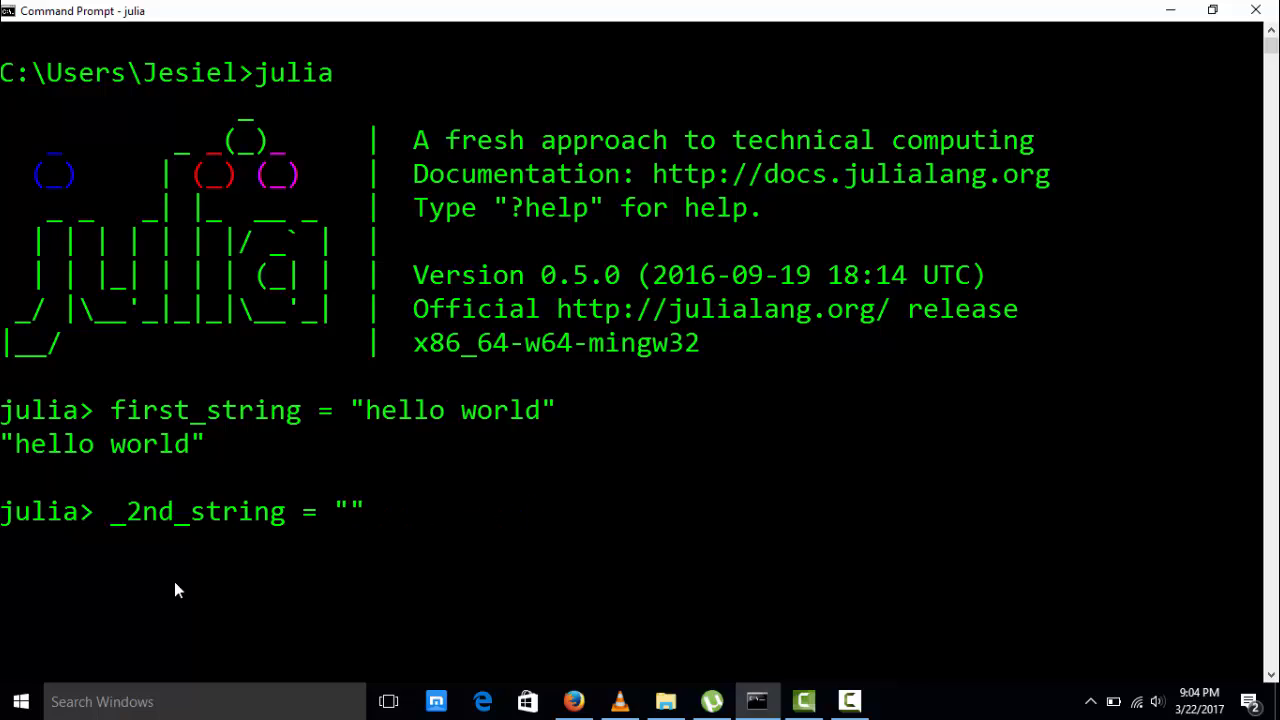
text(" this is a triple quote literal)
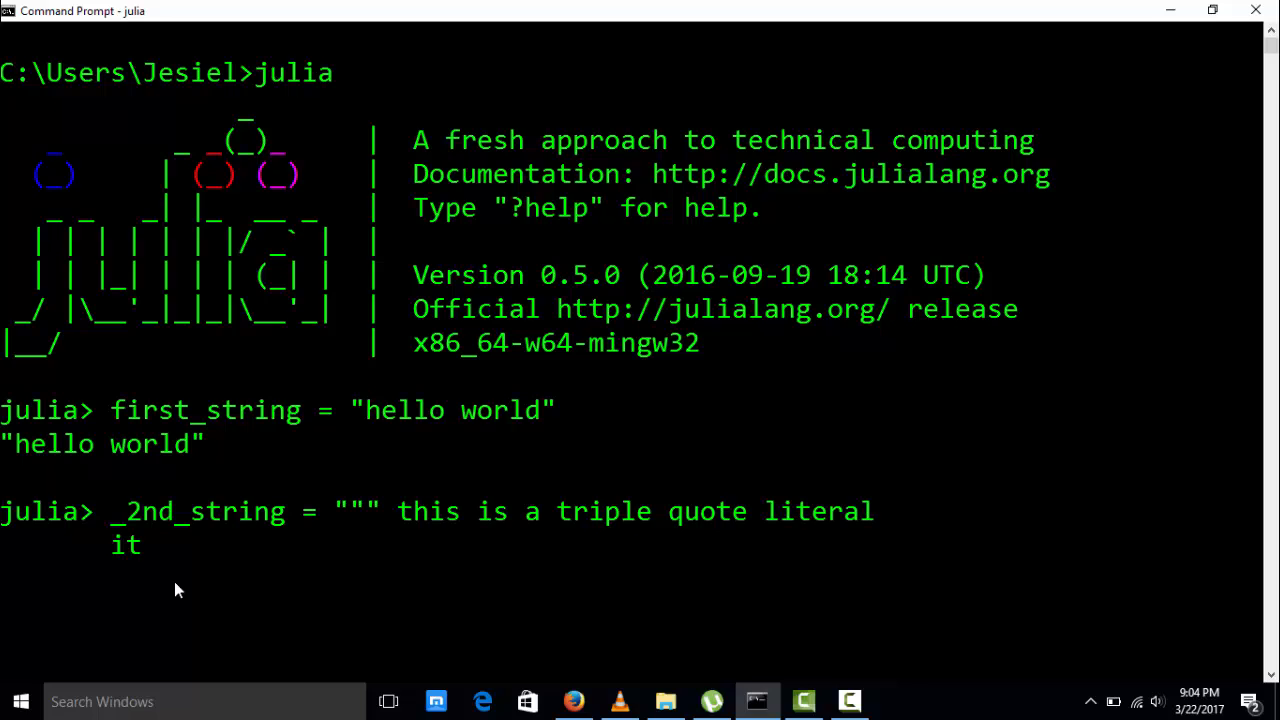
text(has several quot)
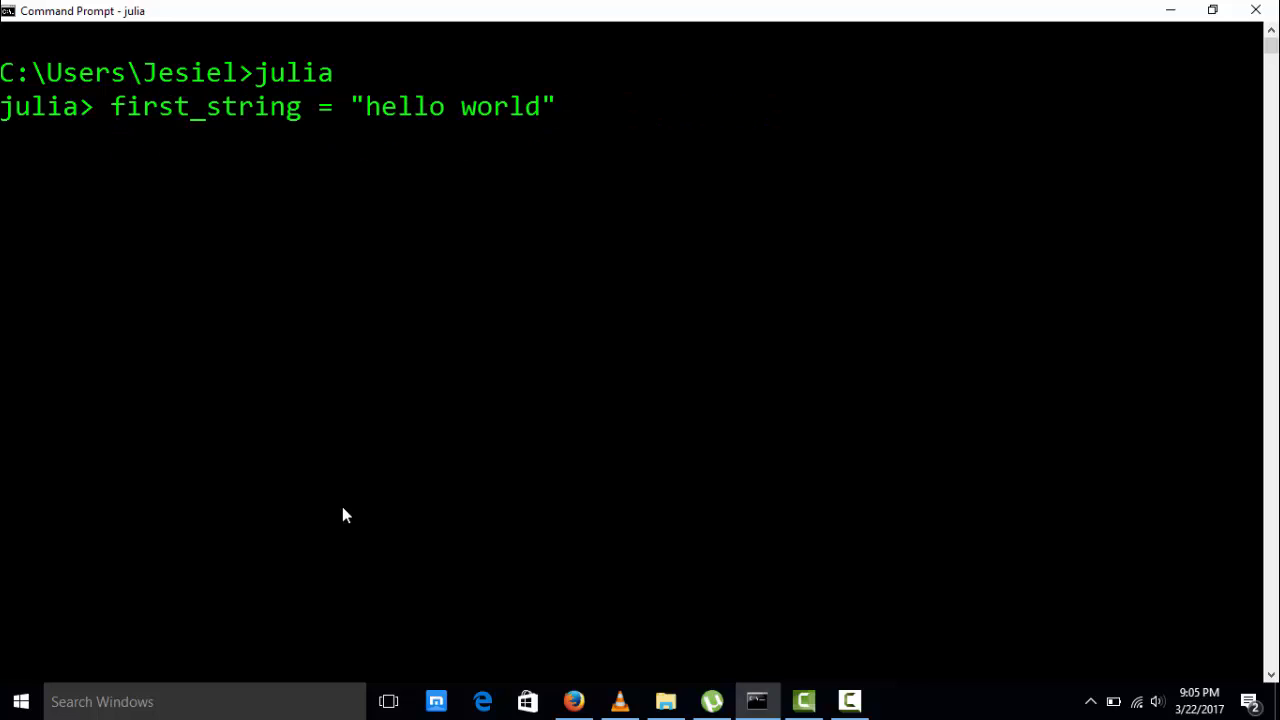
Get length(first_string) as 11 and length(_2nd_string) as 58
text(leng)
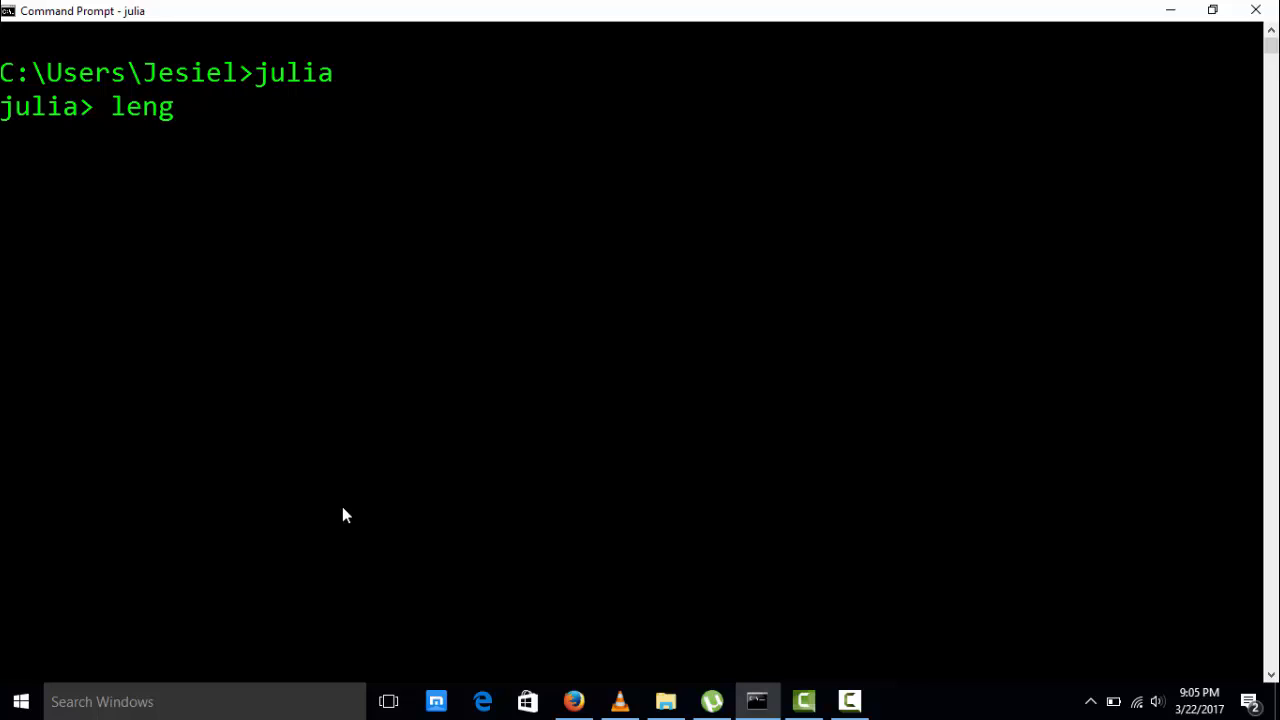
text(th(first_string)
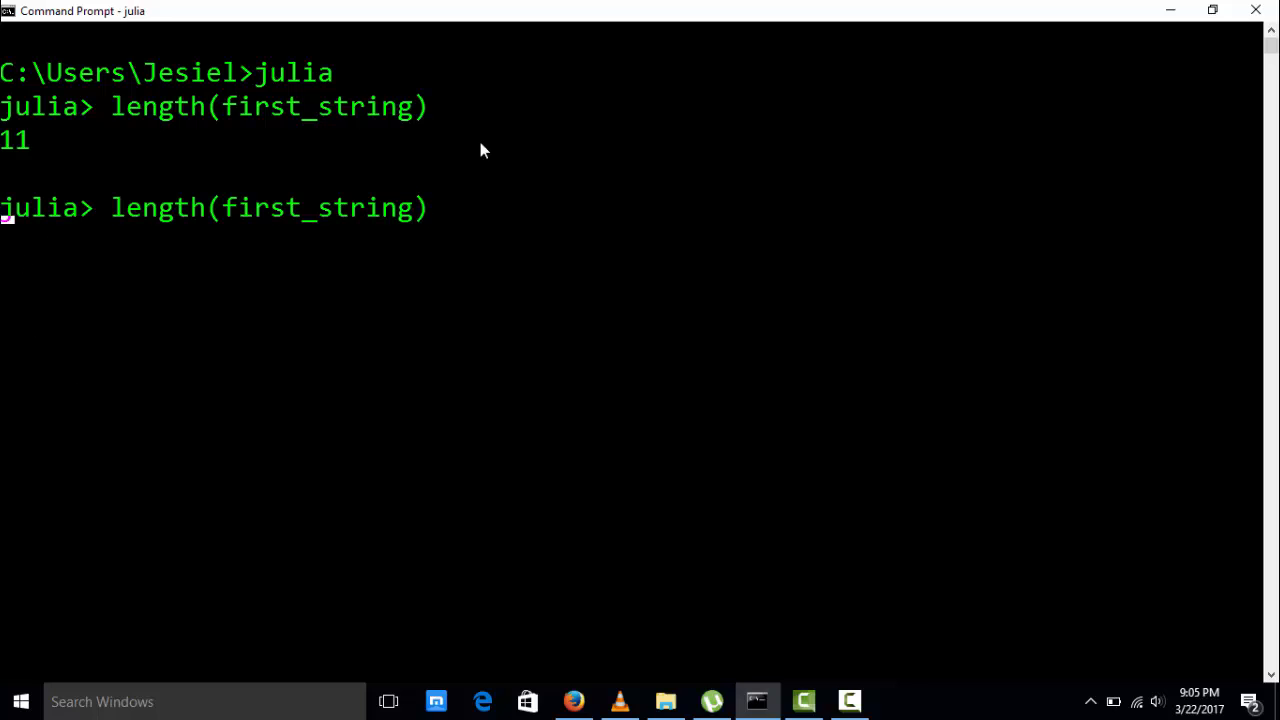
text(_2nd_string)
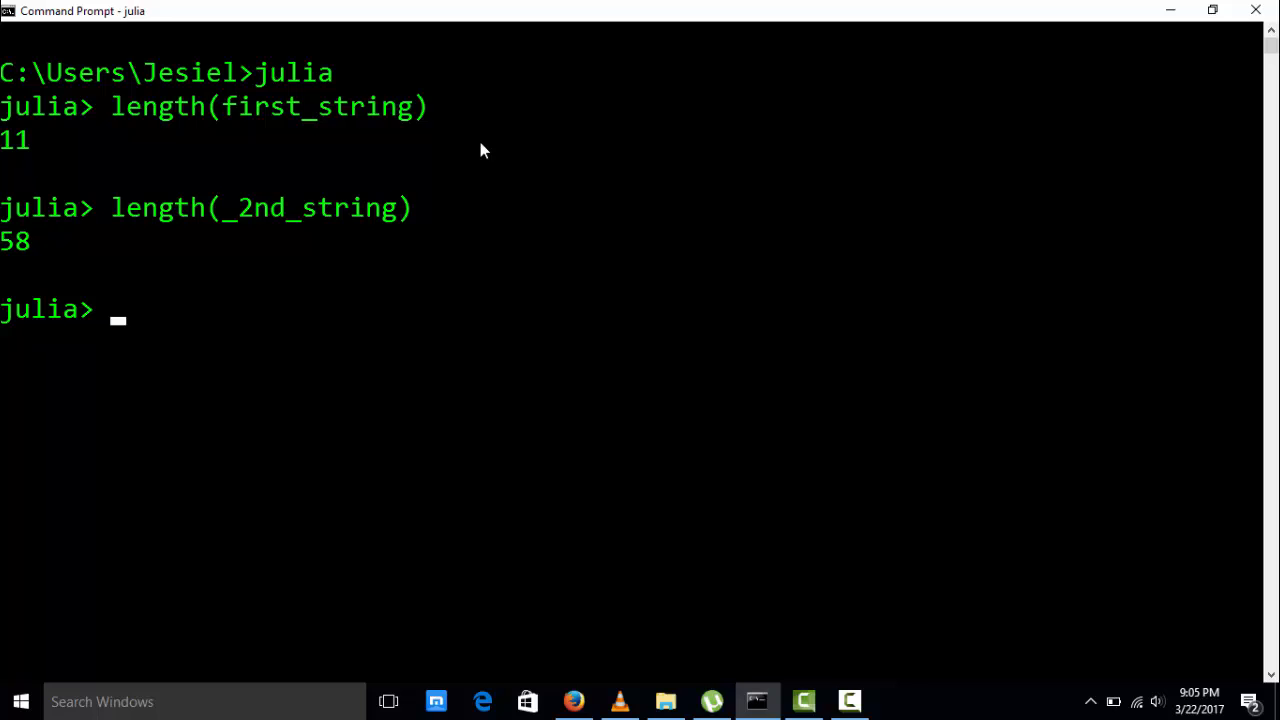
text(length(first_string))
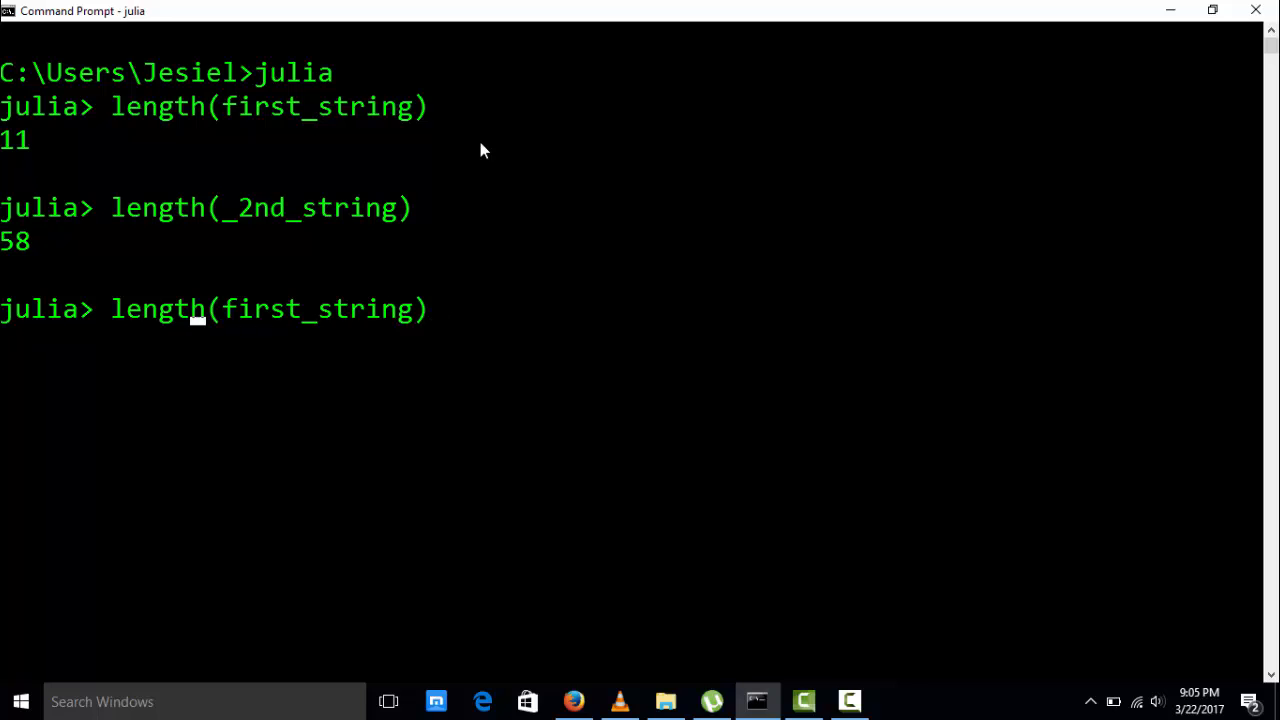
Show typeof(first_string) returns String
text(typeof(first_string))
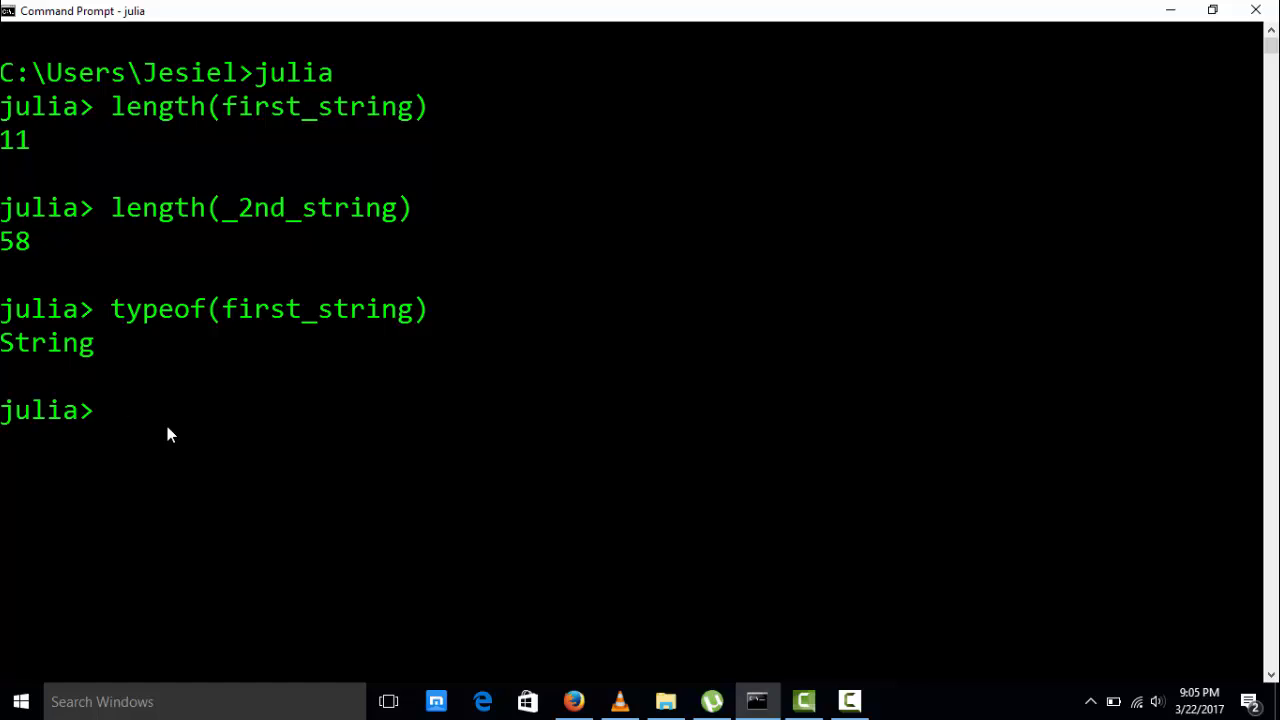
text(first_str)
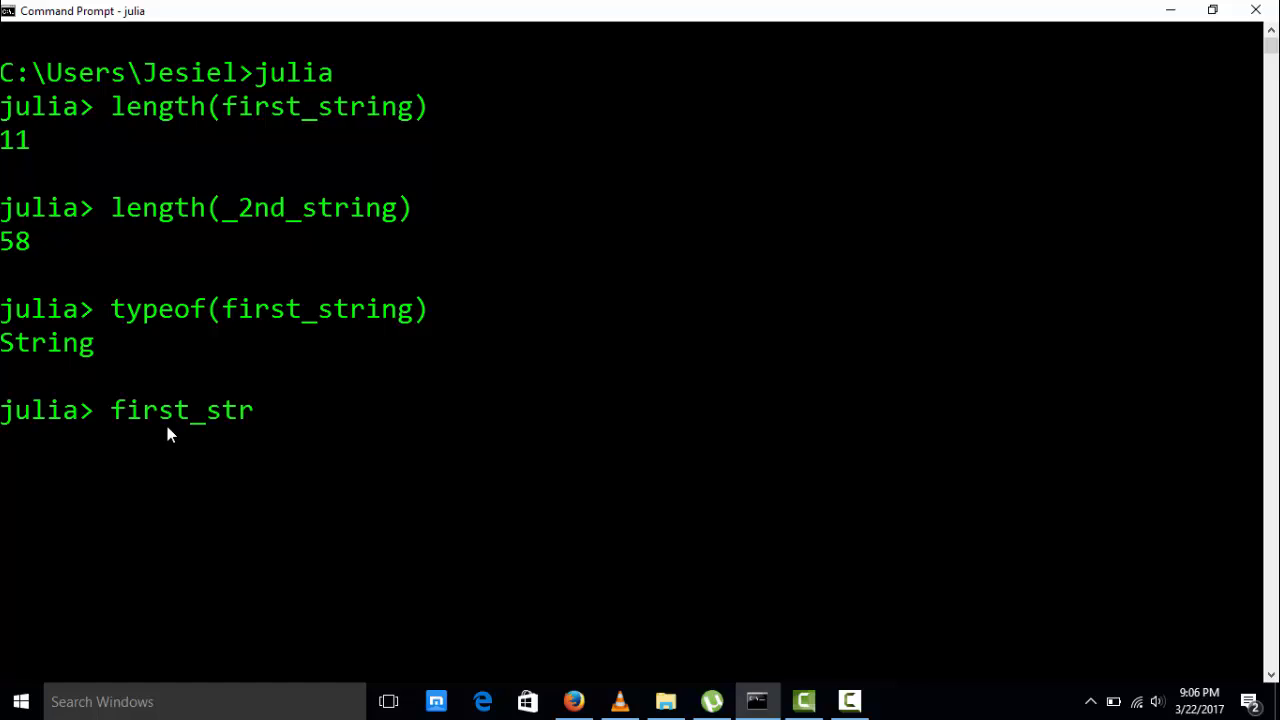
Index first_string: [1] gives 'h', [0] a BoundsError, [1:10] "hello worl", [1:11] and [1:end] "hello world"
text(ing[1])
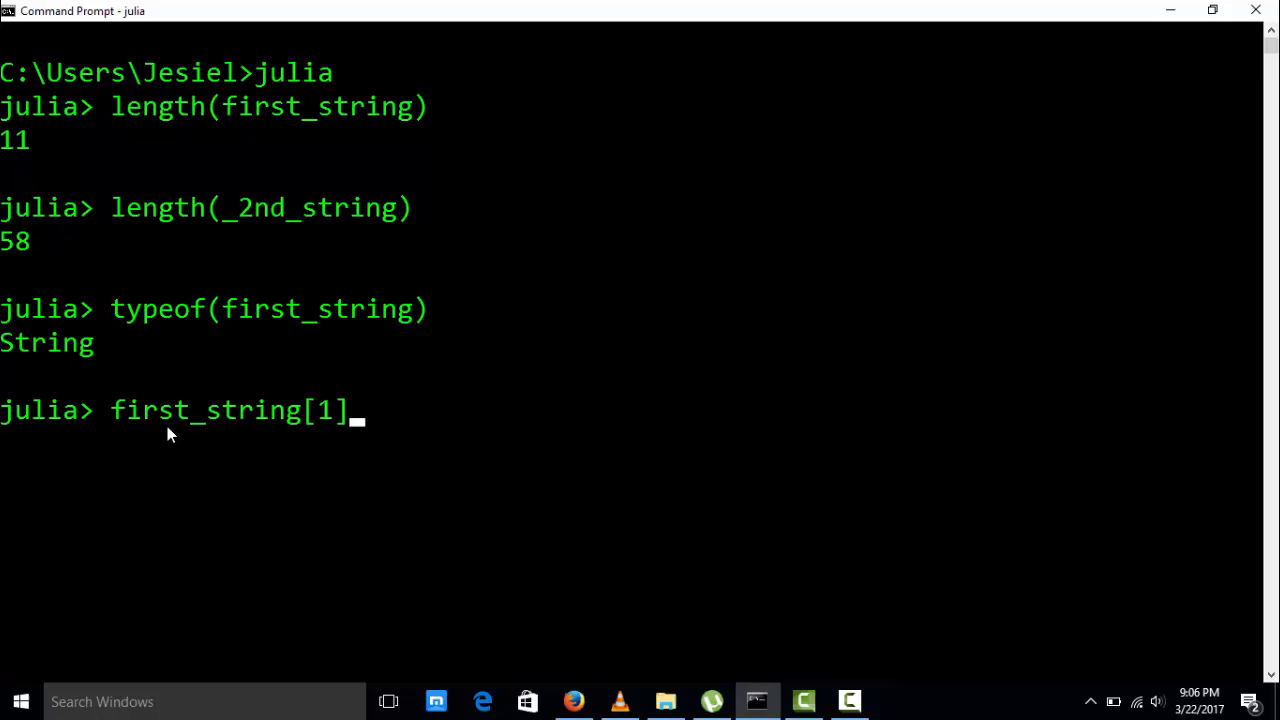
key(Enter)
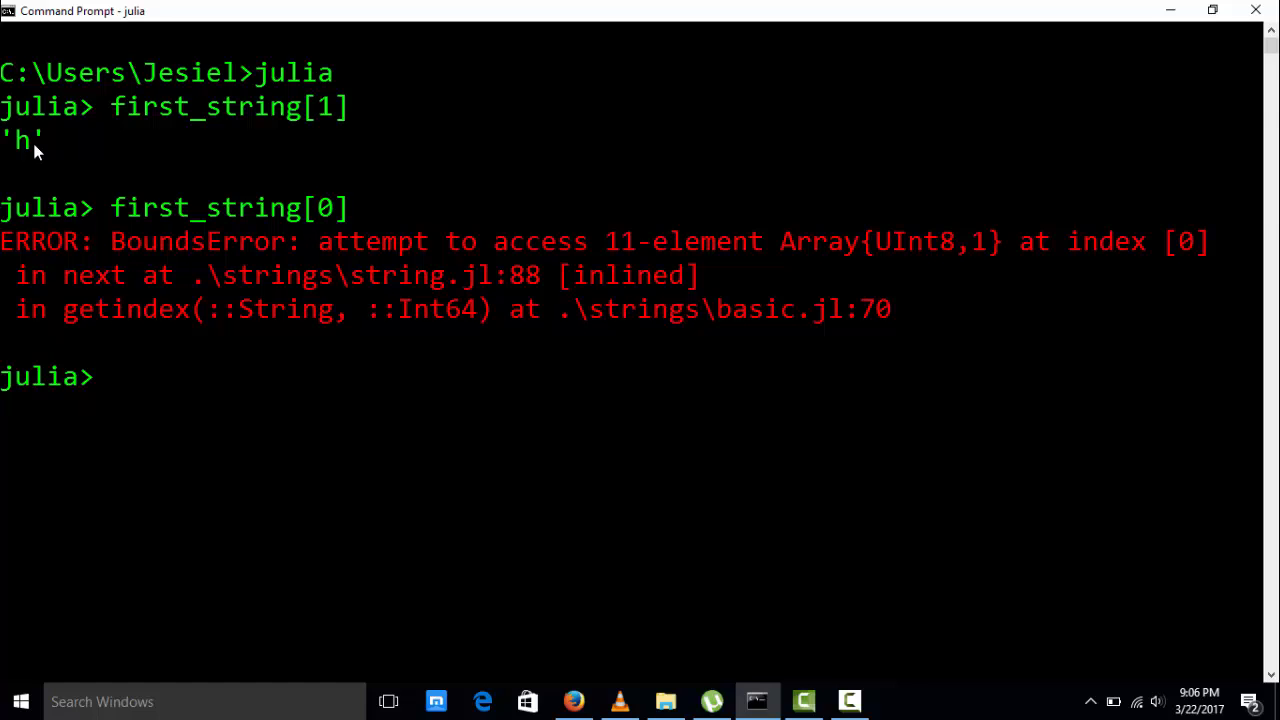
text(first_string[1:10])
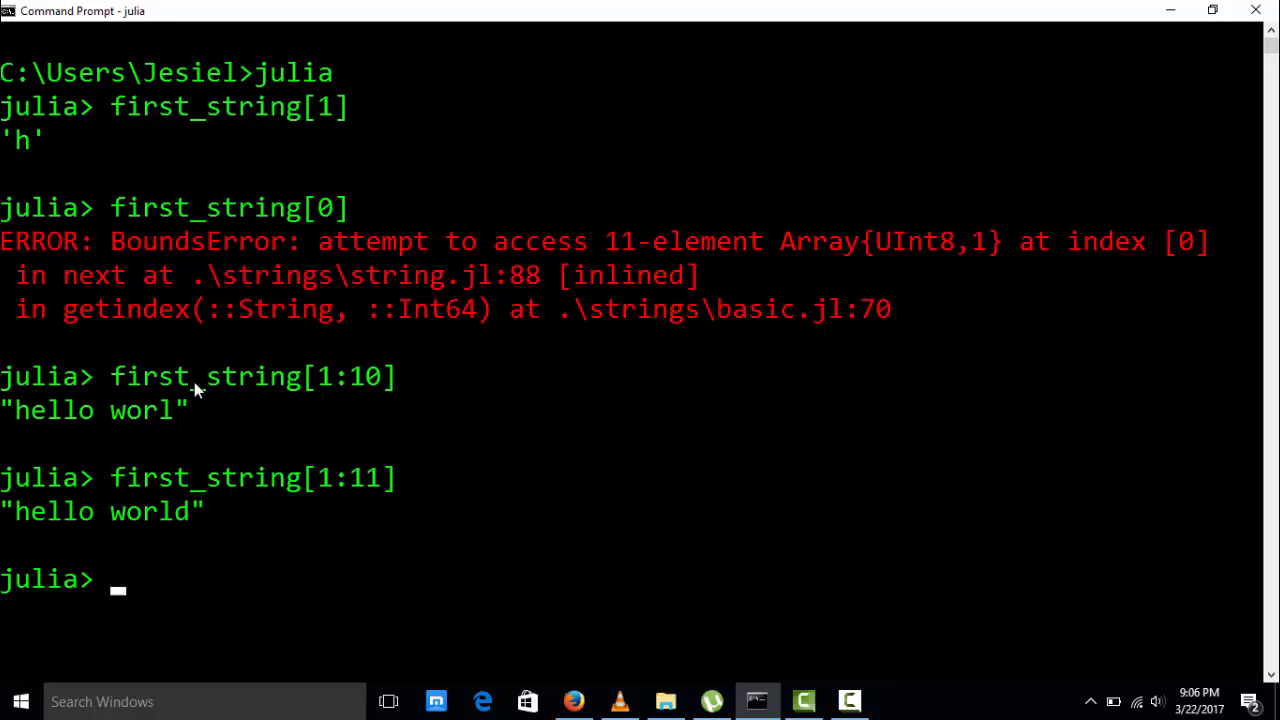
text(first_string[1:end])
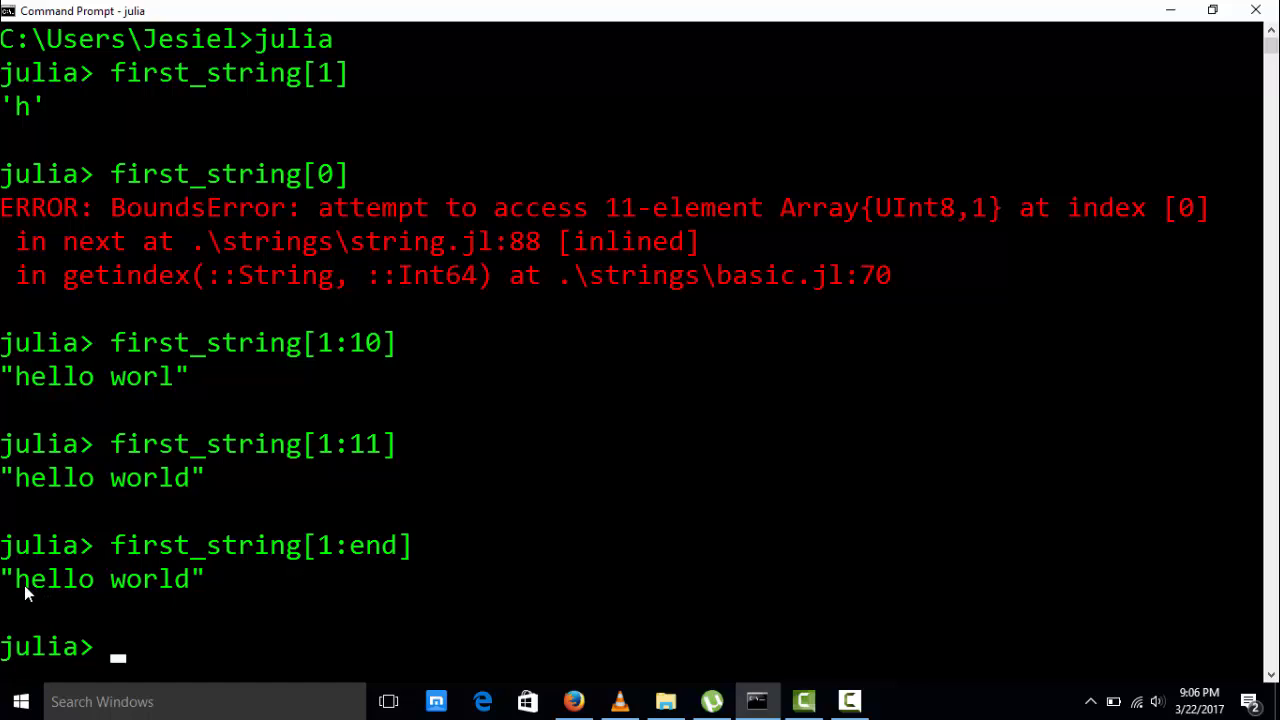
text(first_string[1:end])
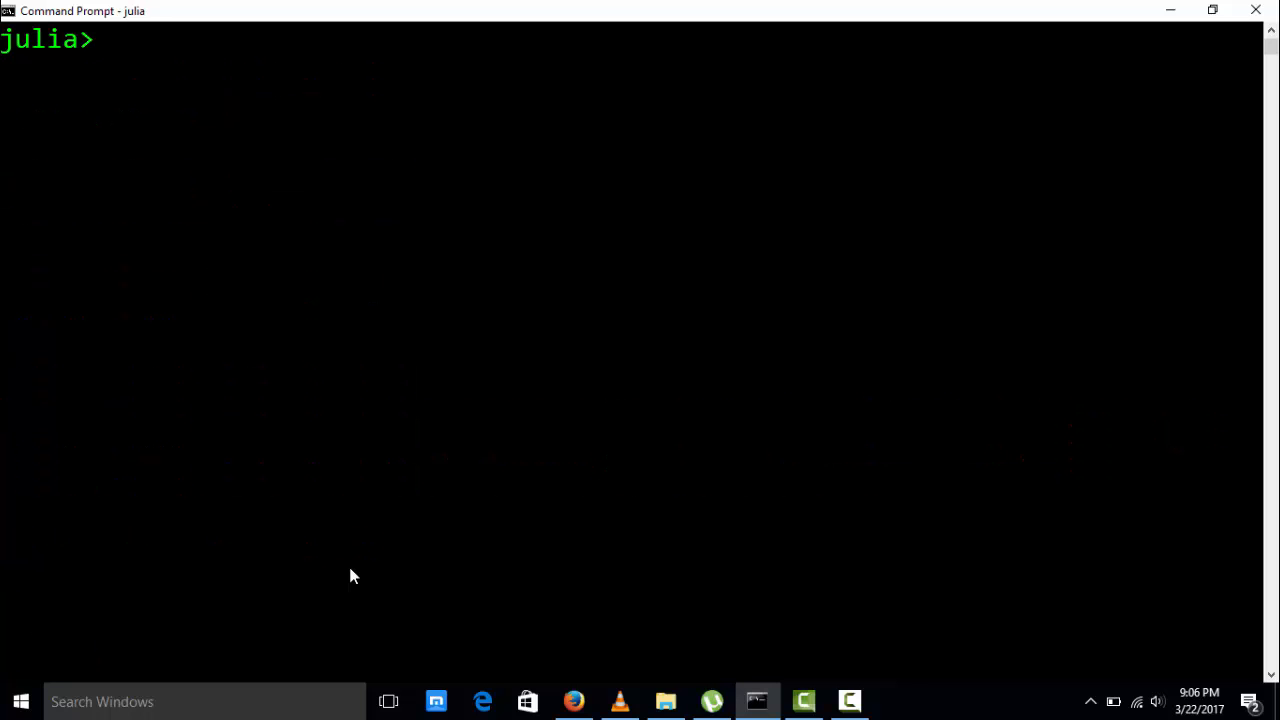
Show lowercase "hello world", uppercase "HELLO WORLD" and reverse "dlrow olleh" of first_string
text(lowe)
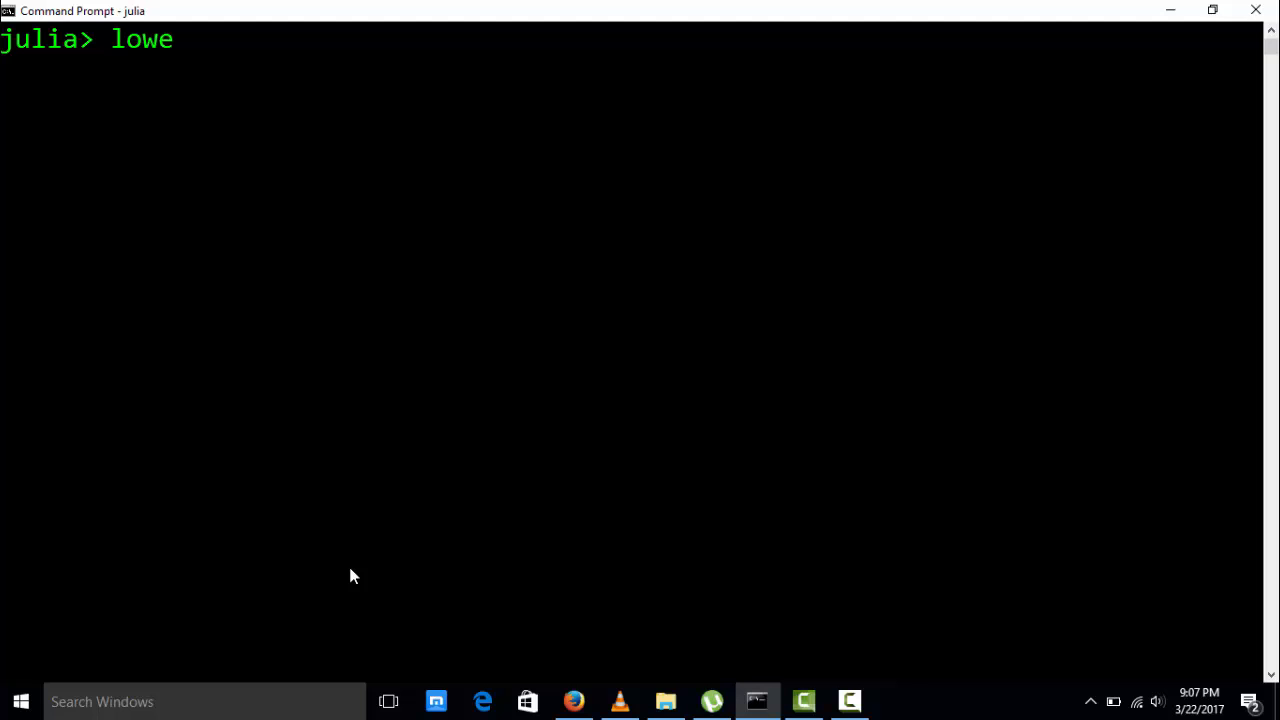
text(rcase(first_string)
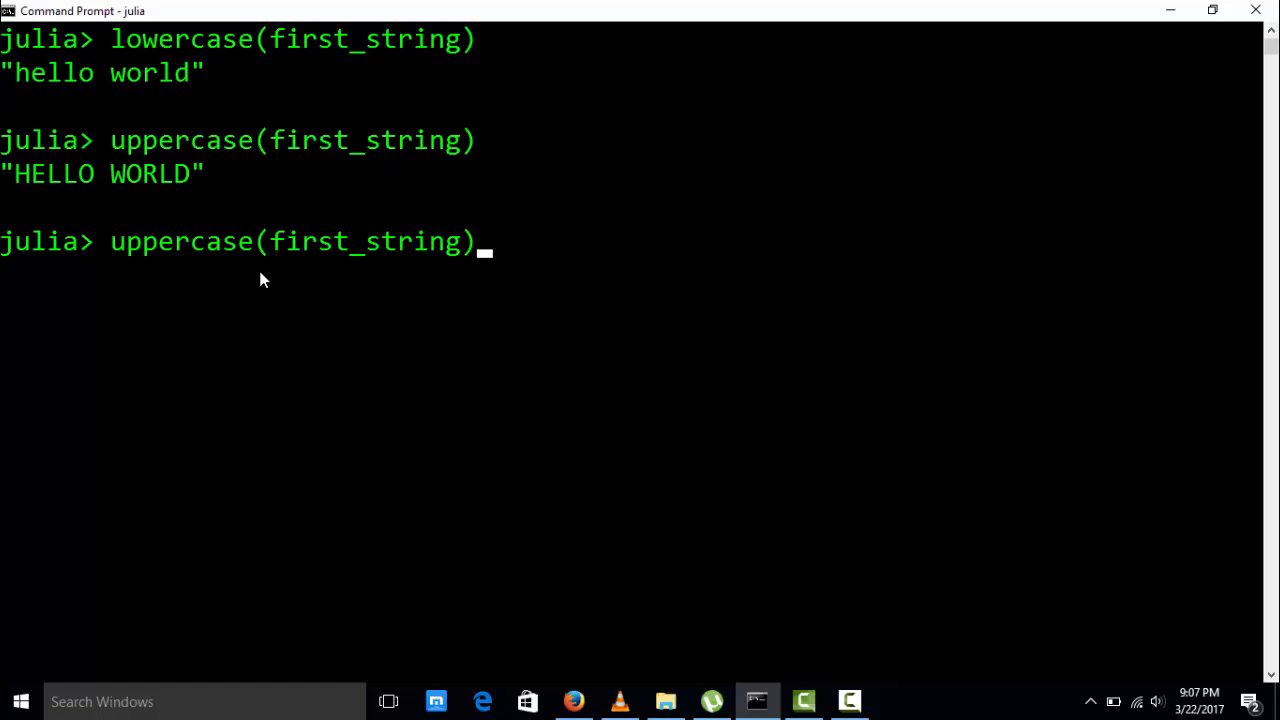
key(Backspace)
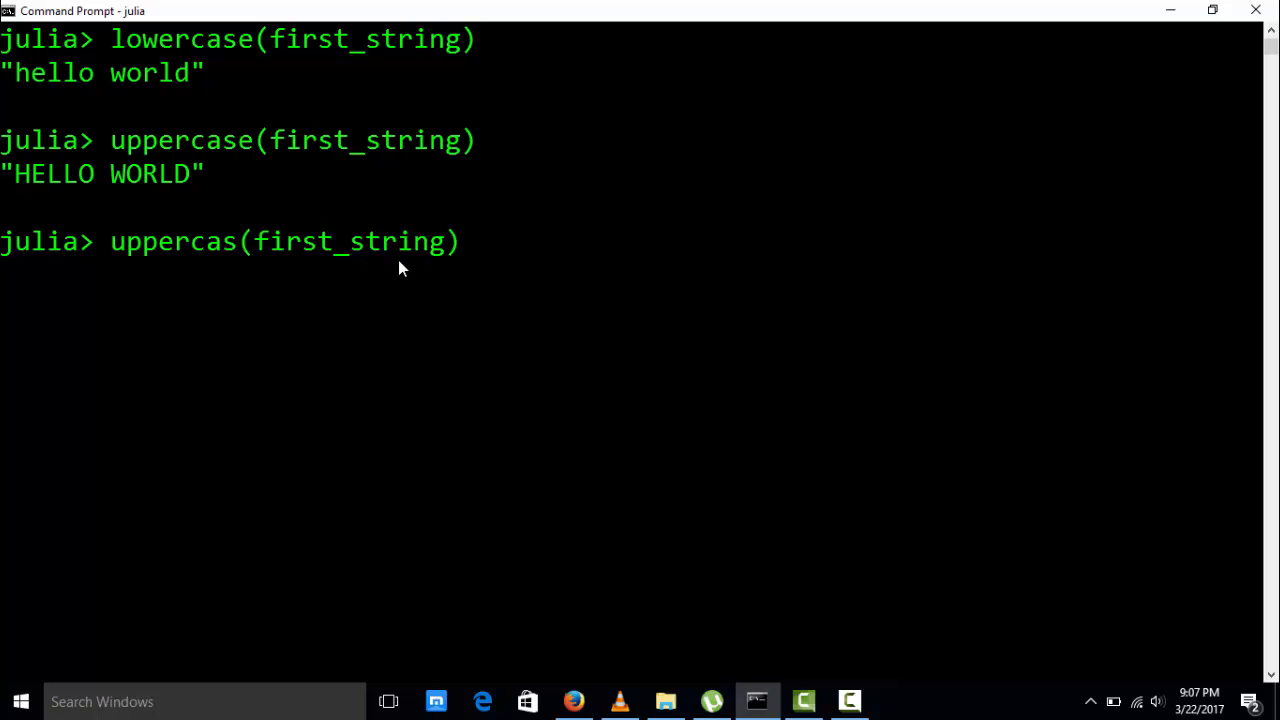
text(reverse(first_string))
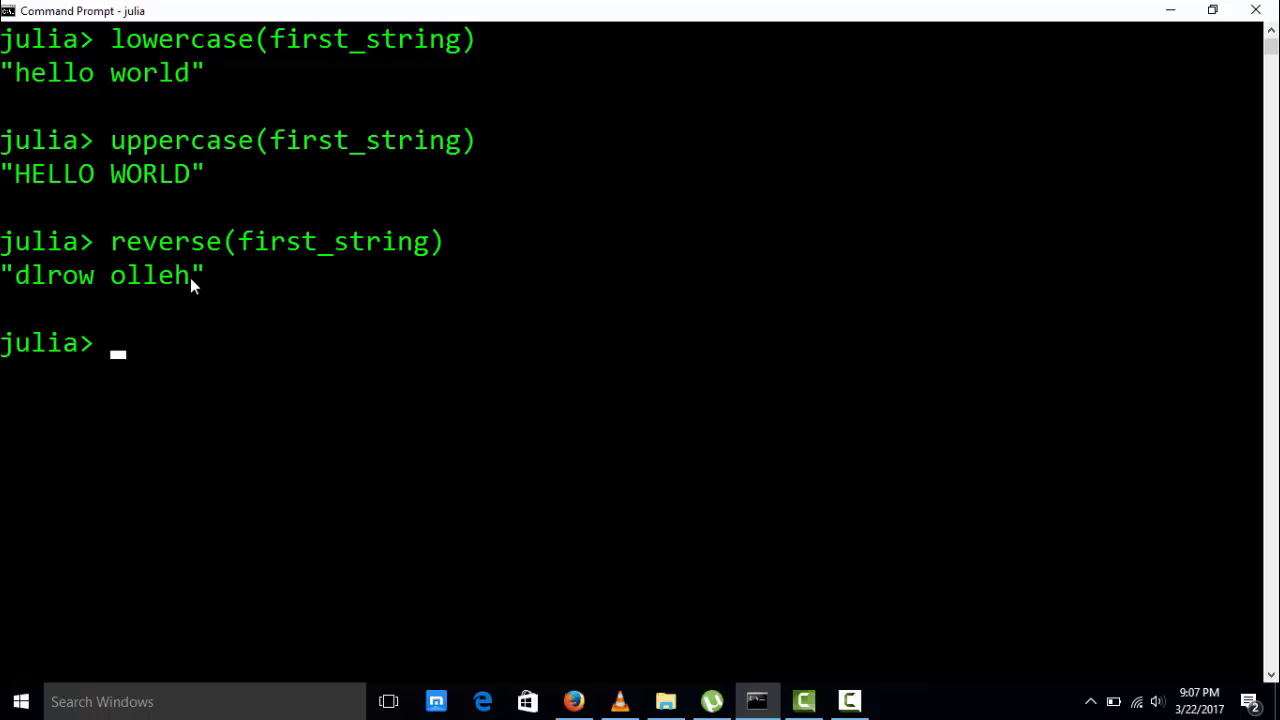
text(contai)
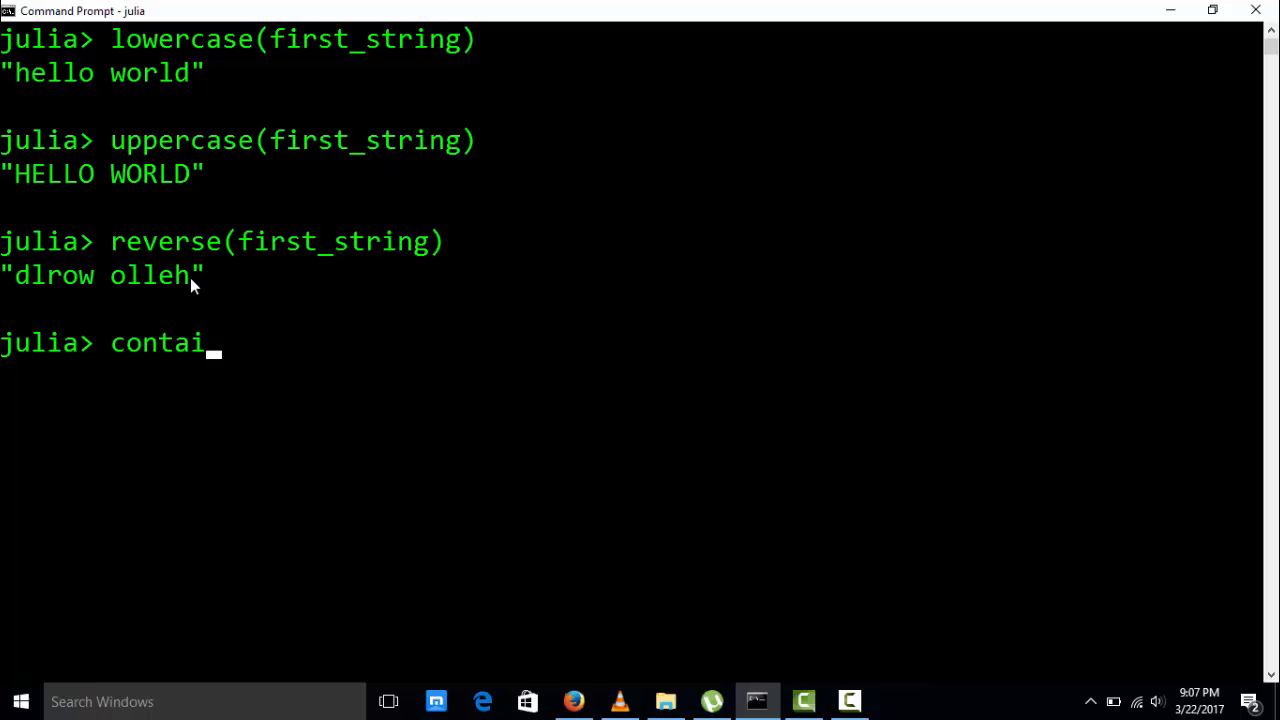
Check contains(first_string,"e") is true and contains(first_string,"s") is false
text(ns(fir)
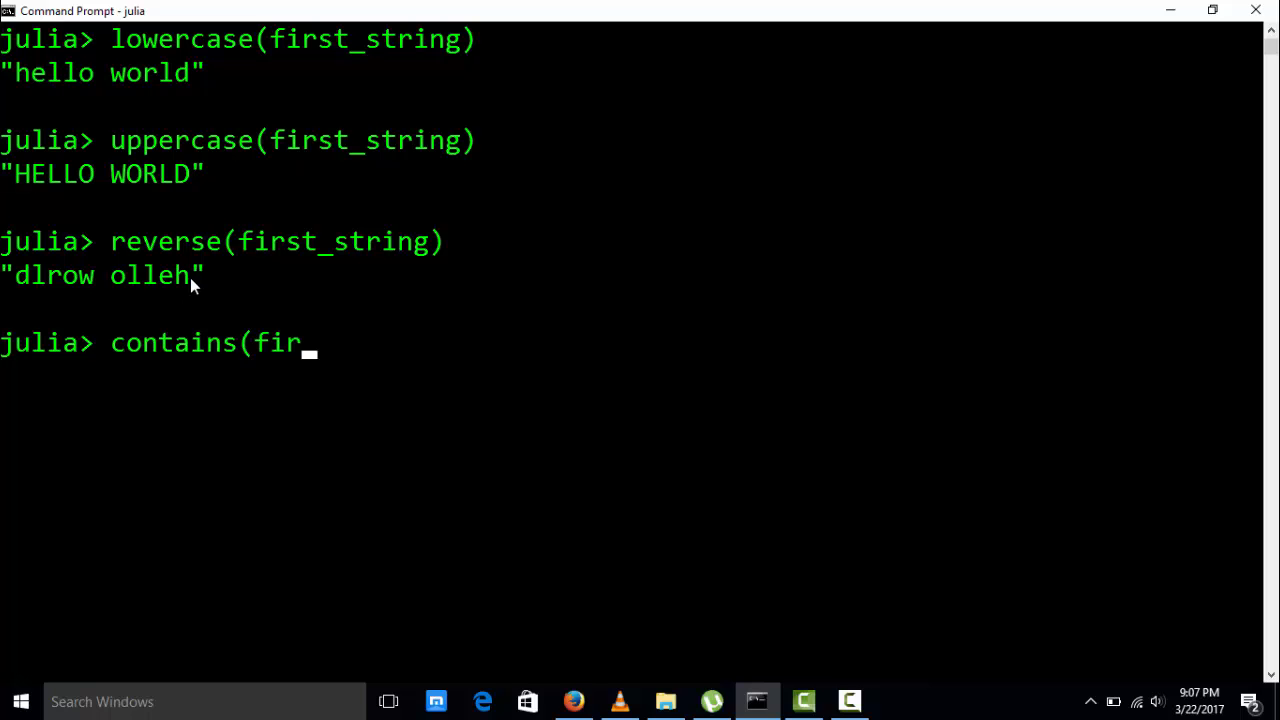
text(st_string,"e)
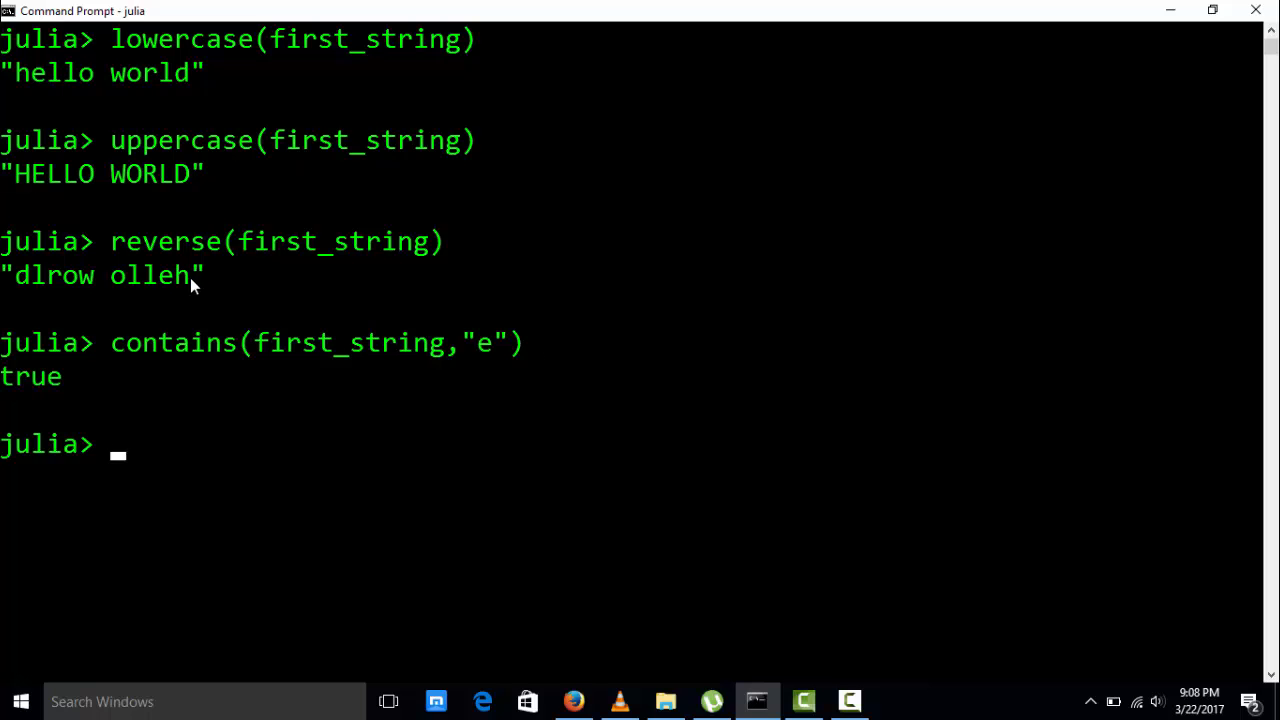
text(contains(first_string,"s"))
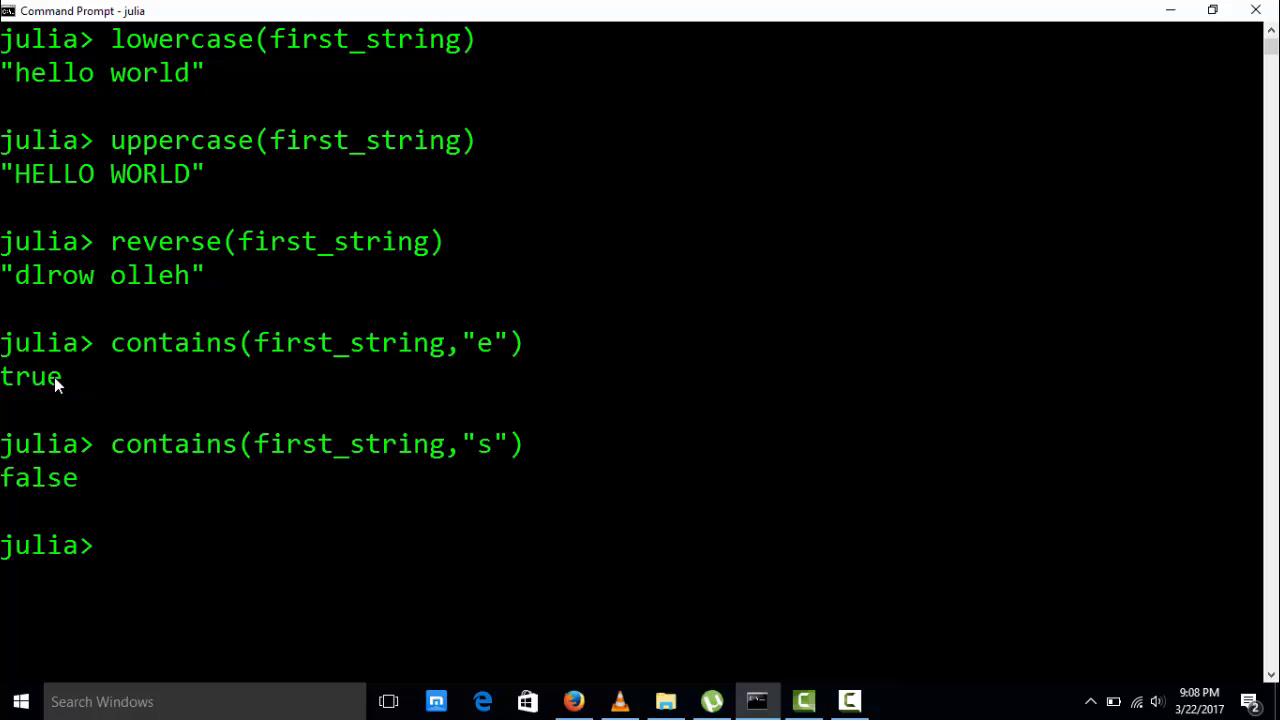
drag(16, 174, 196, 174)
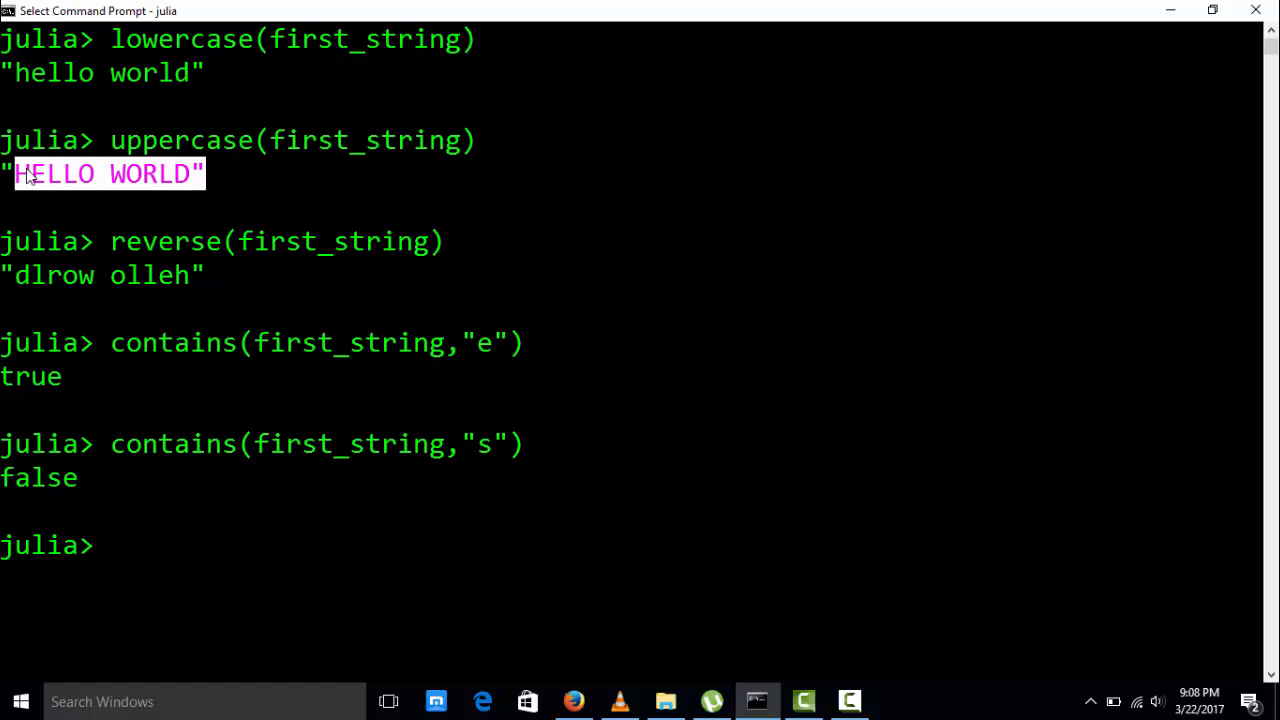
click(224, 530)
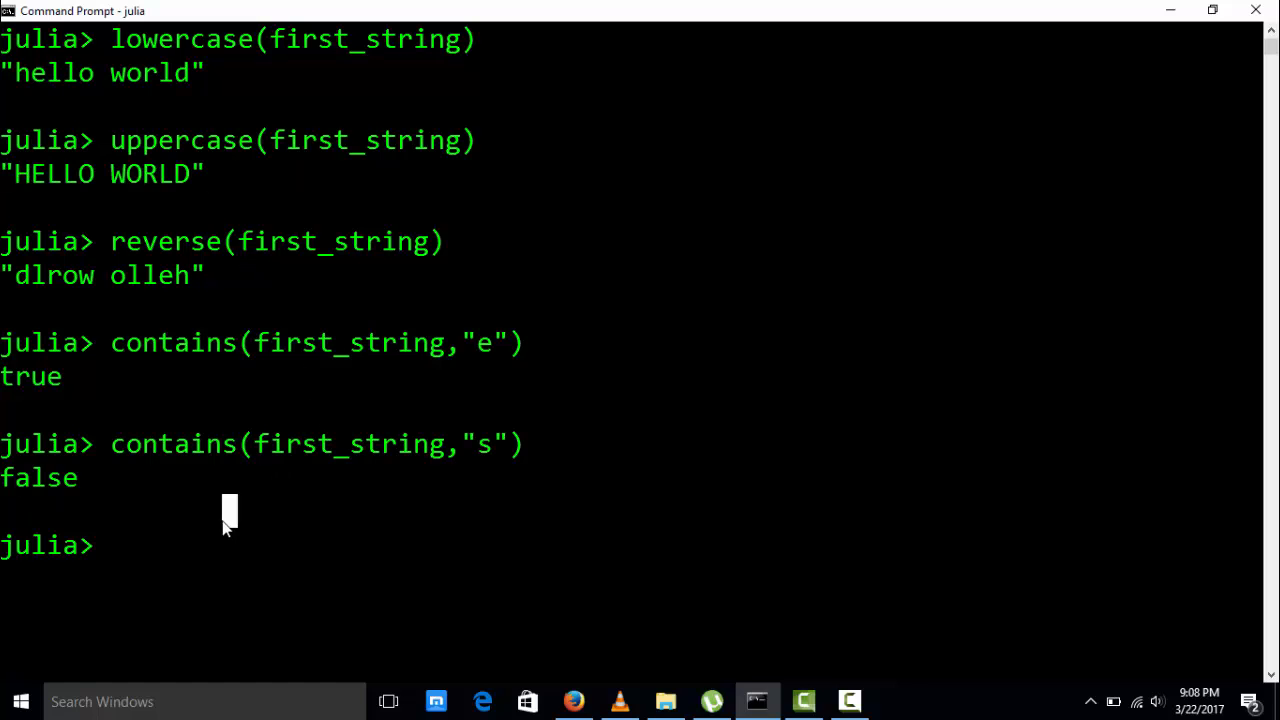
text(repeat)
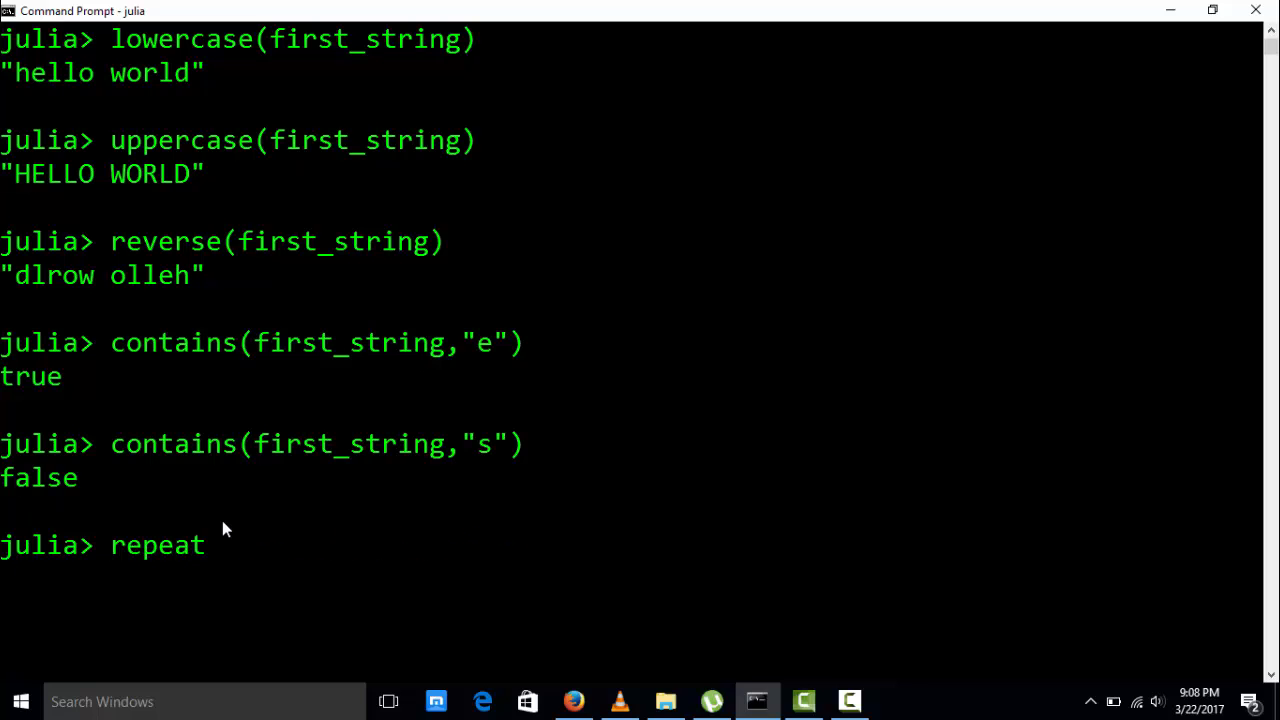
After a missing-count error, repeat first_string 3 and 10 times, also via first_string ^ 10
text((fr)
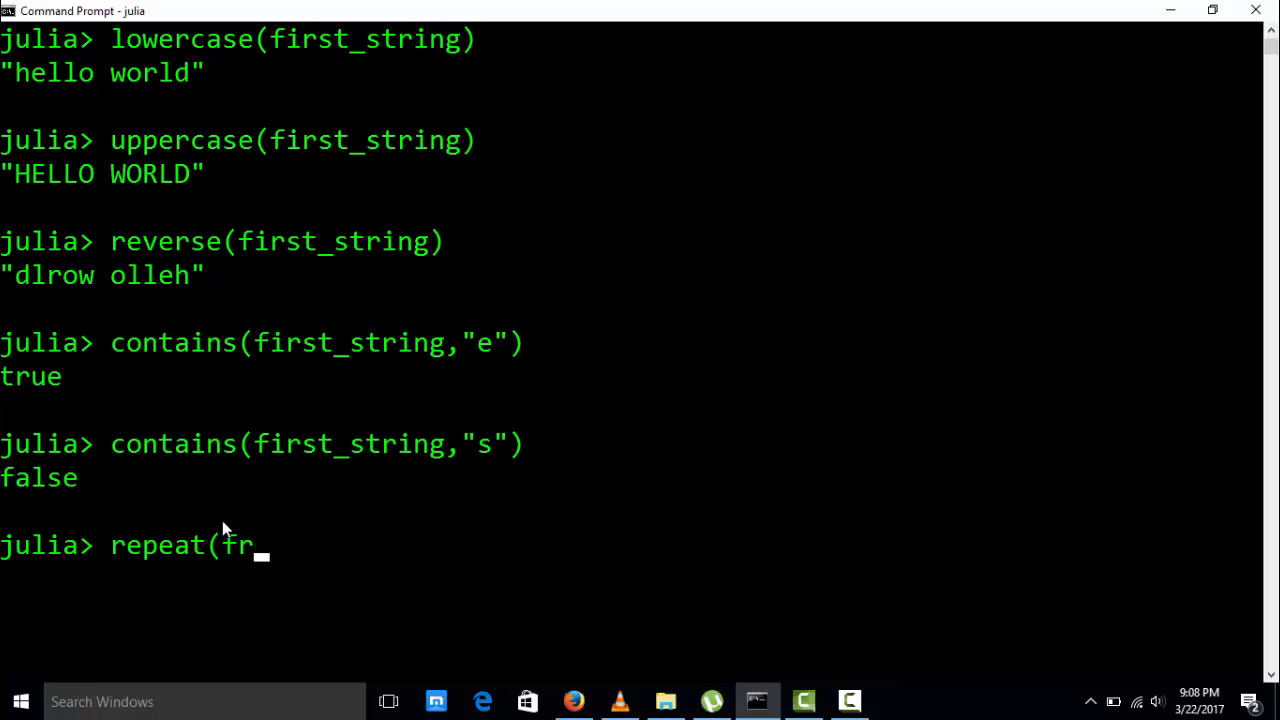
text(irst_string))
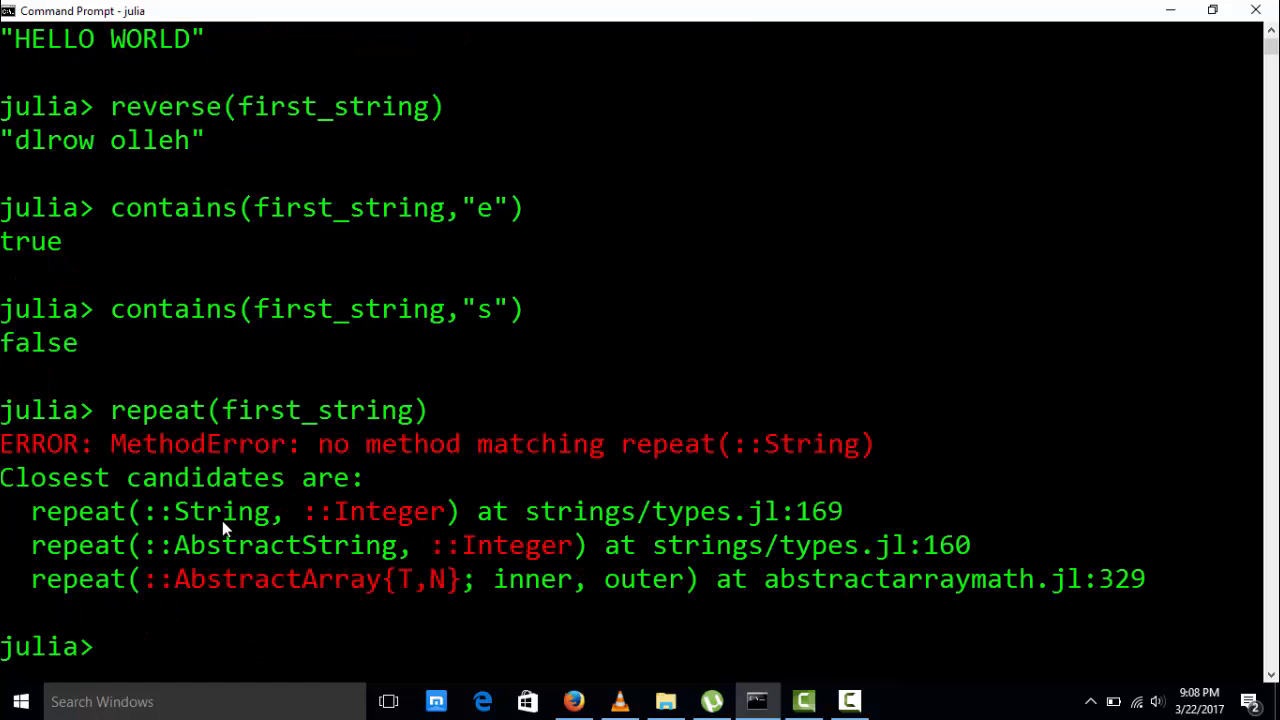
text(repeat(first_string,3))
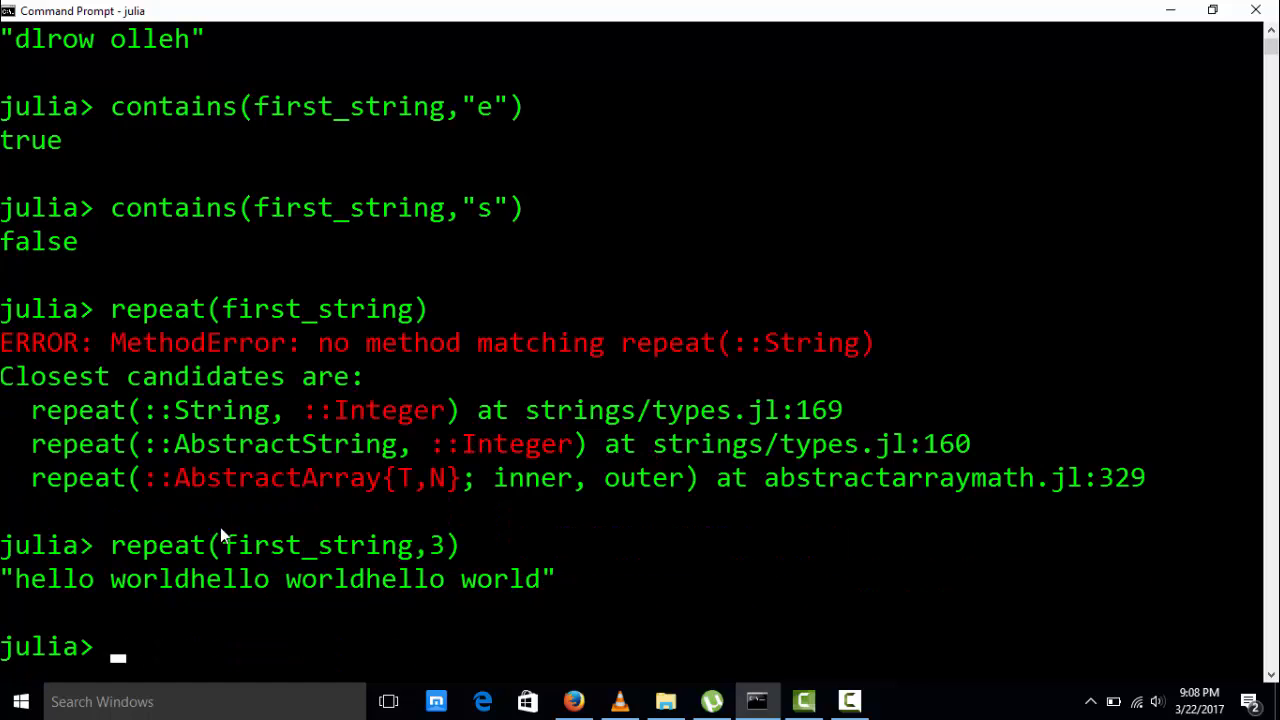
text(repeat(first_string,1))
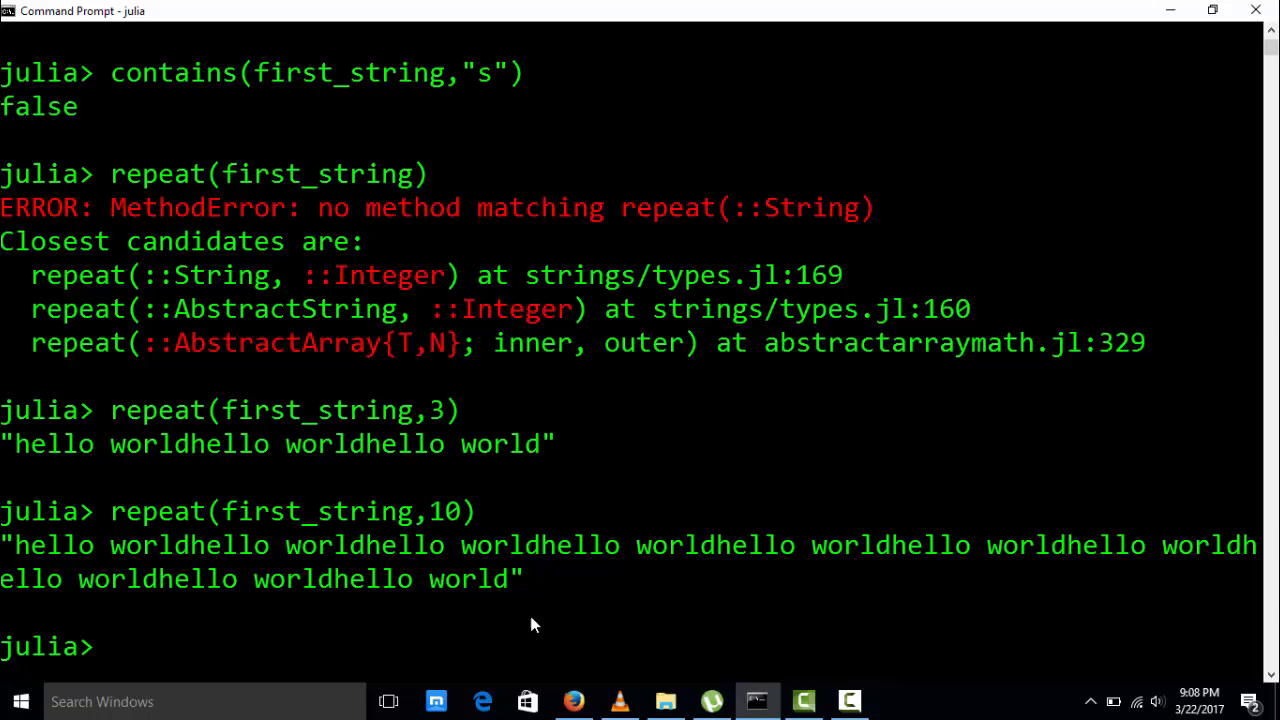
text(first_string ^ 10)
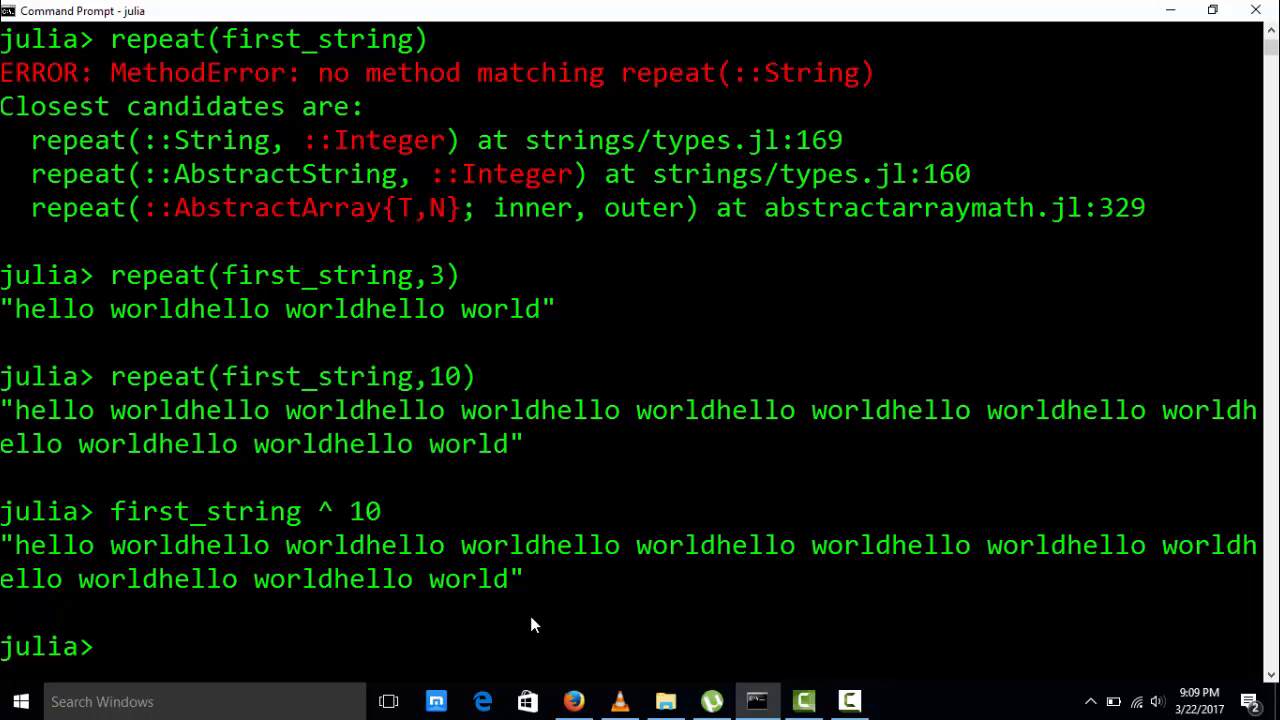
text(first_string ^ 10)
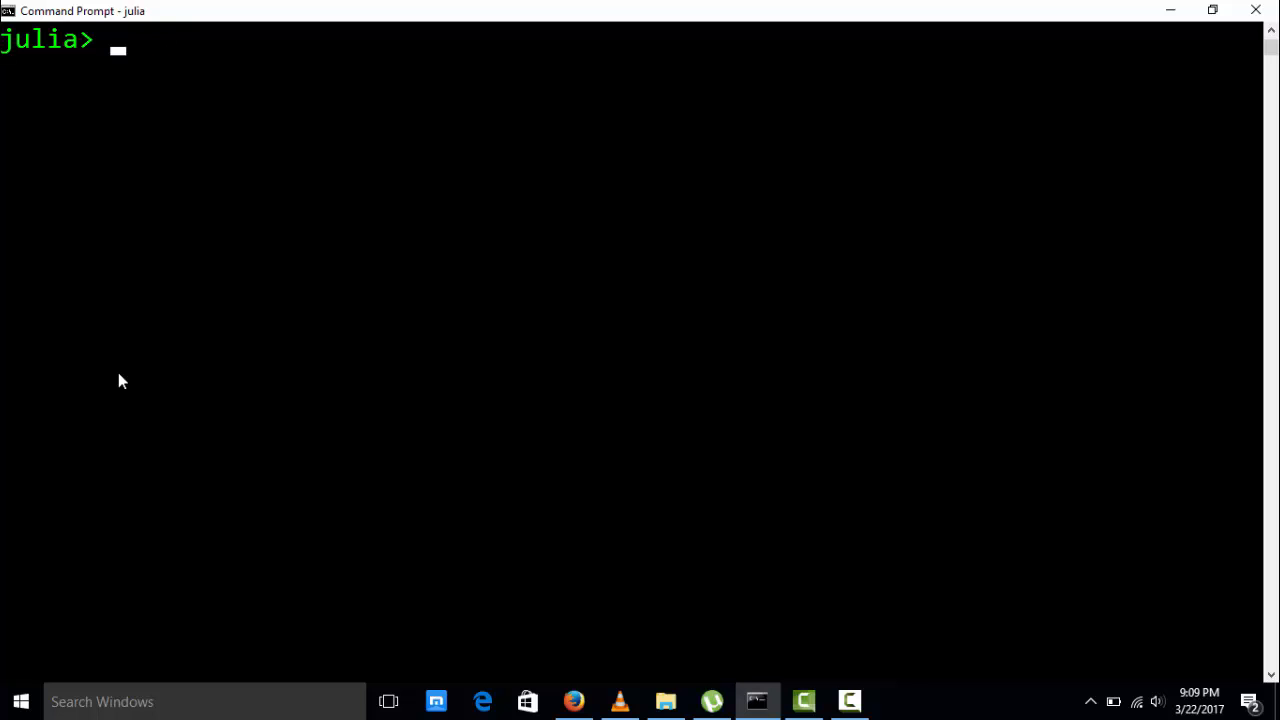
Clear the REPL screen and leave THANKS typed at the julia> prompt
text(THANKS)
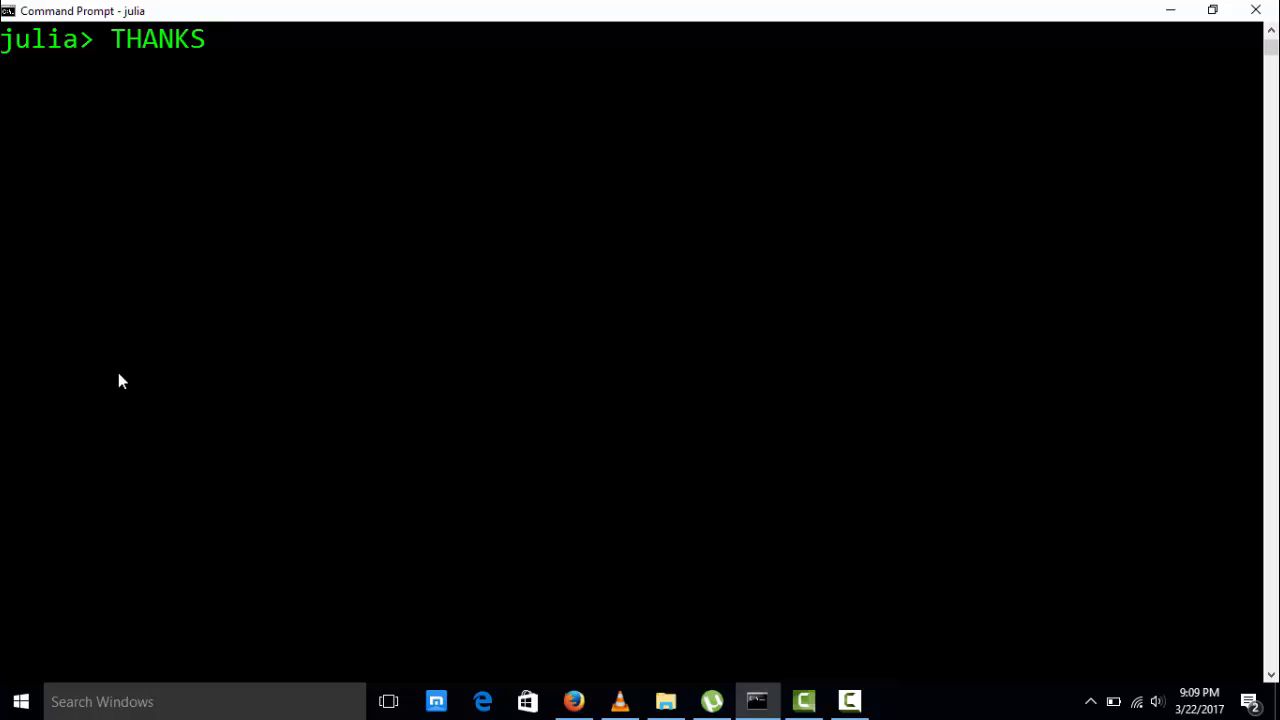